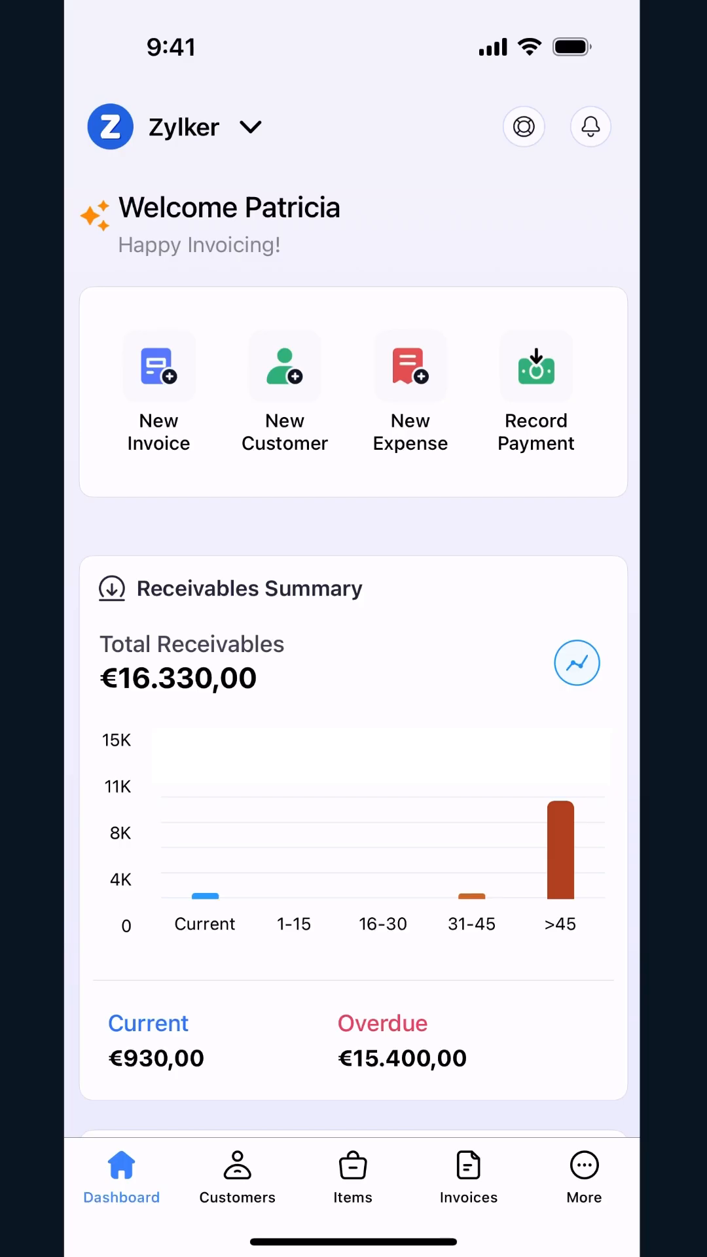
- Reach the Reports list via More > Reports in the bottom tab bar
click(584, 1174)
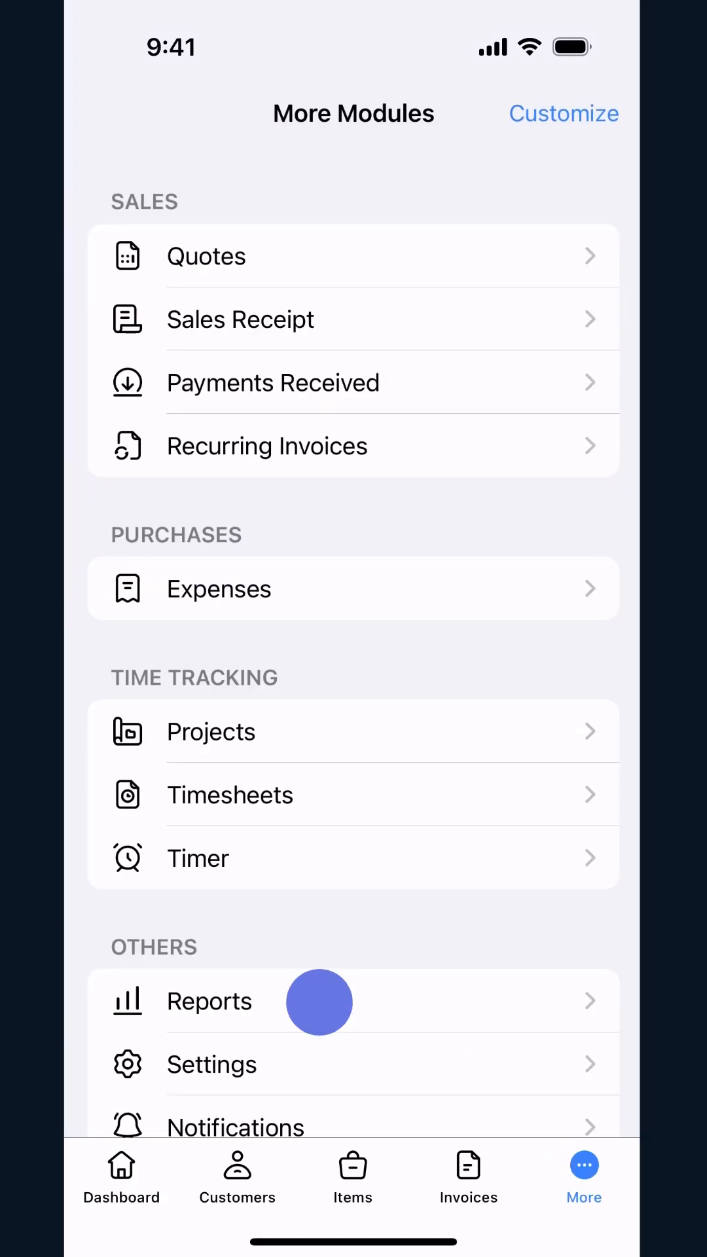
click(208, 1001)
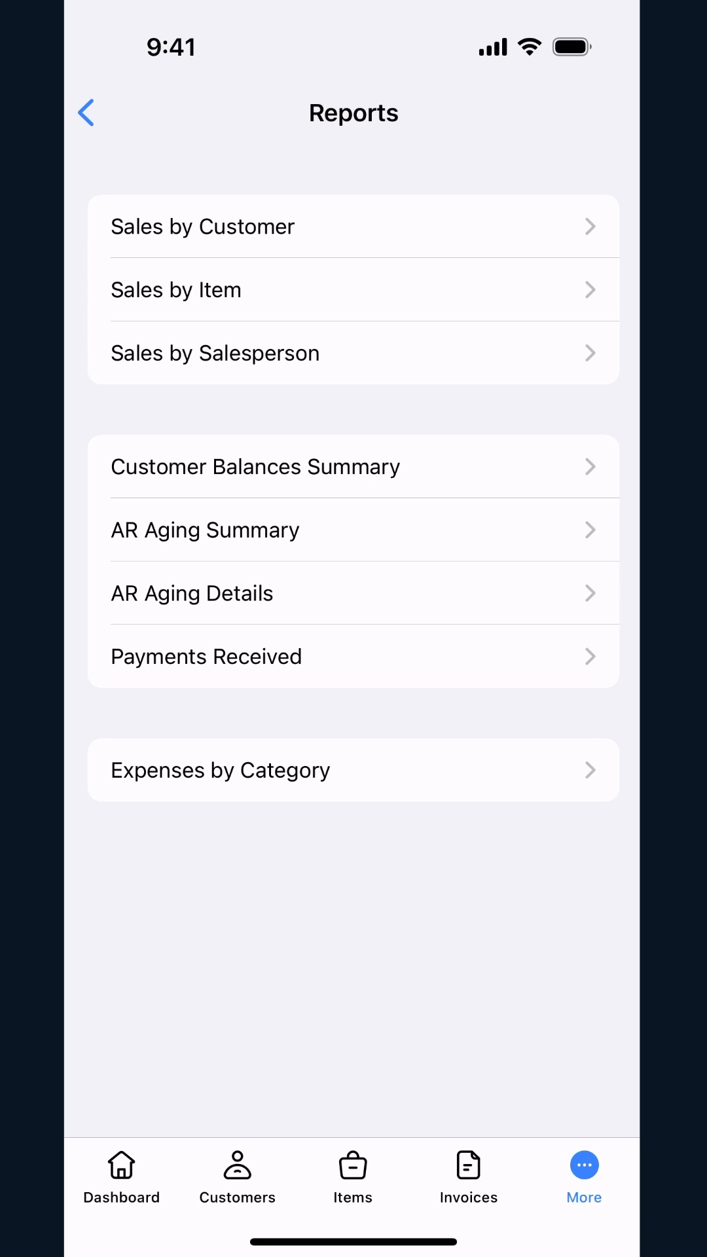
- Generate the Sales by Customer report for February 2025 and bring its Curate Reports settings back up
click(203, 226)
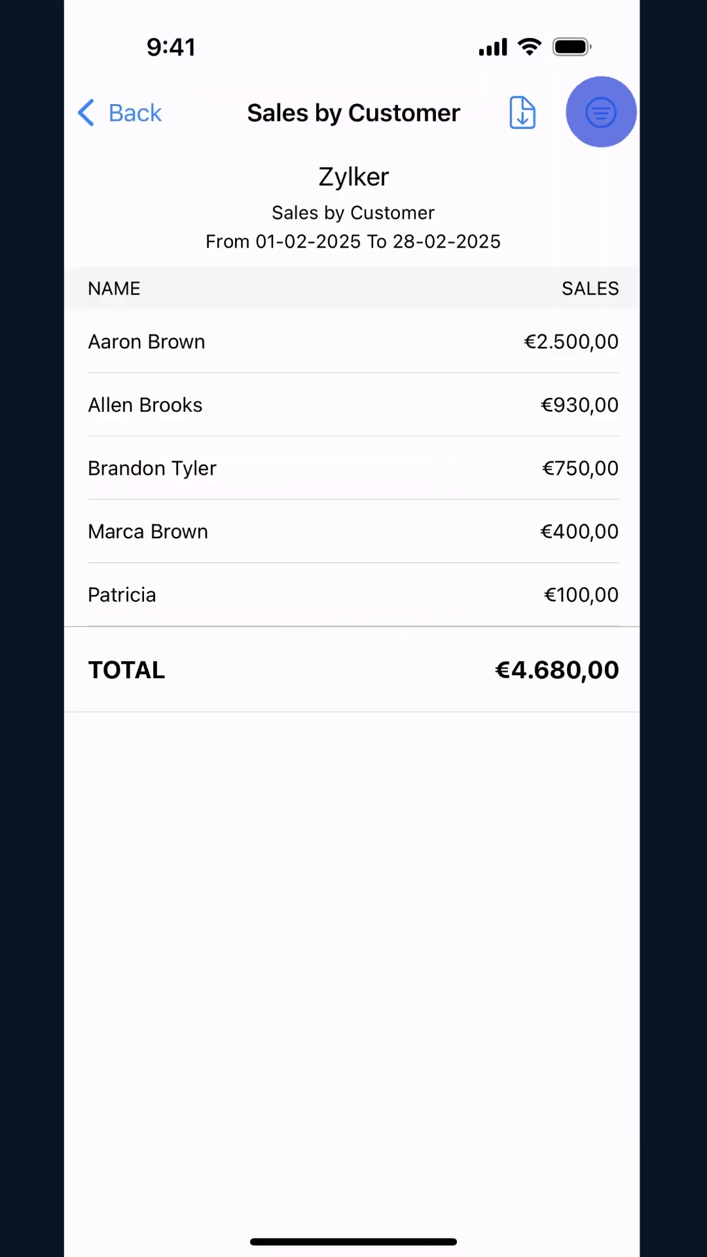
click(600, 113)
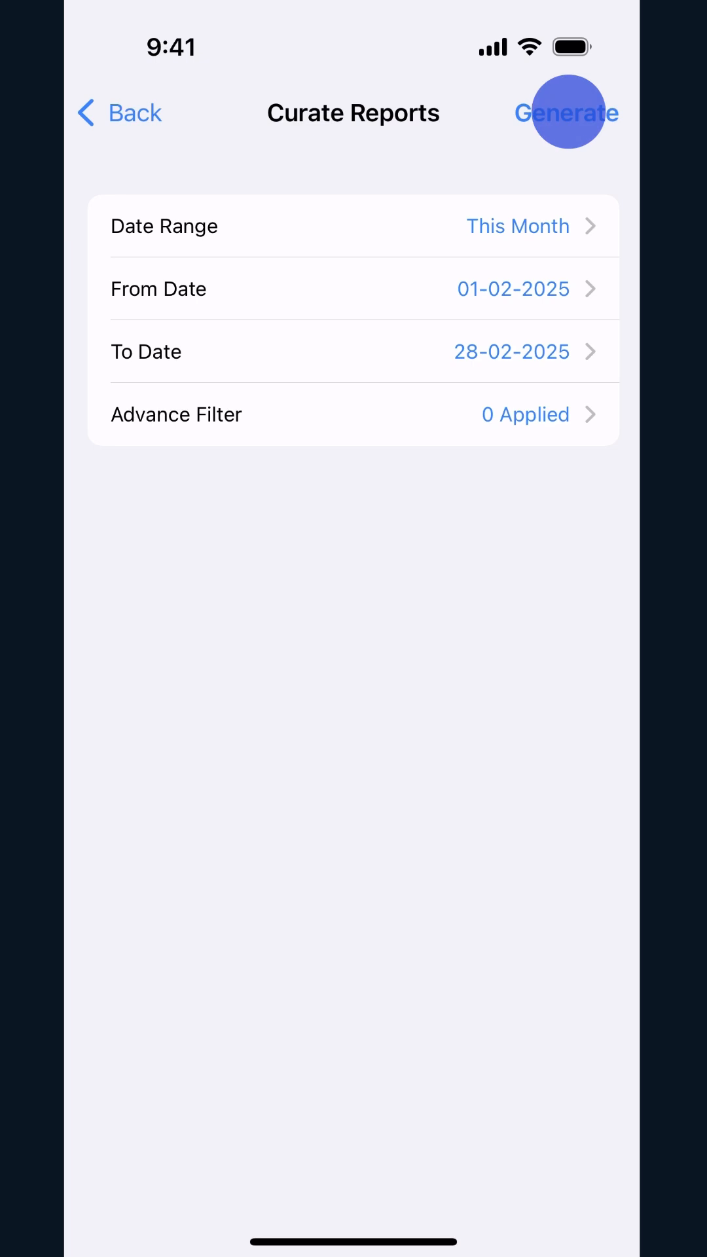
click(567, 112)
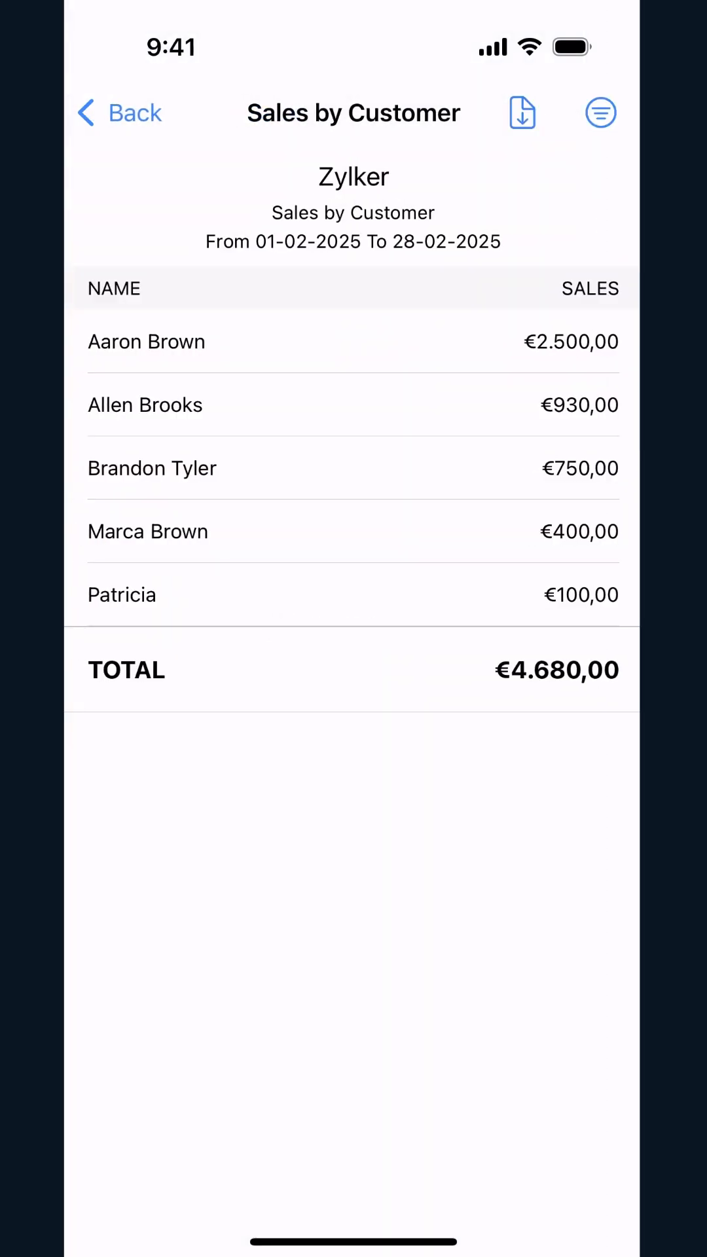
click(600, 113)
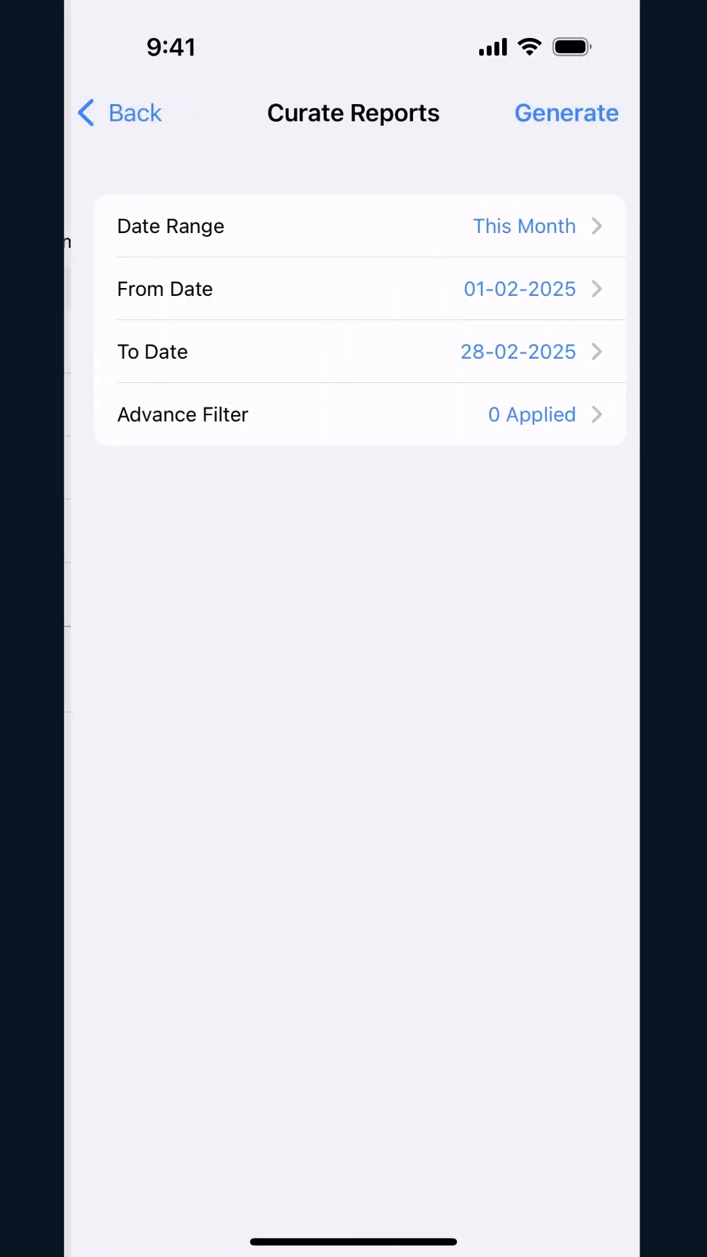
click(530, 416)
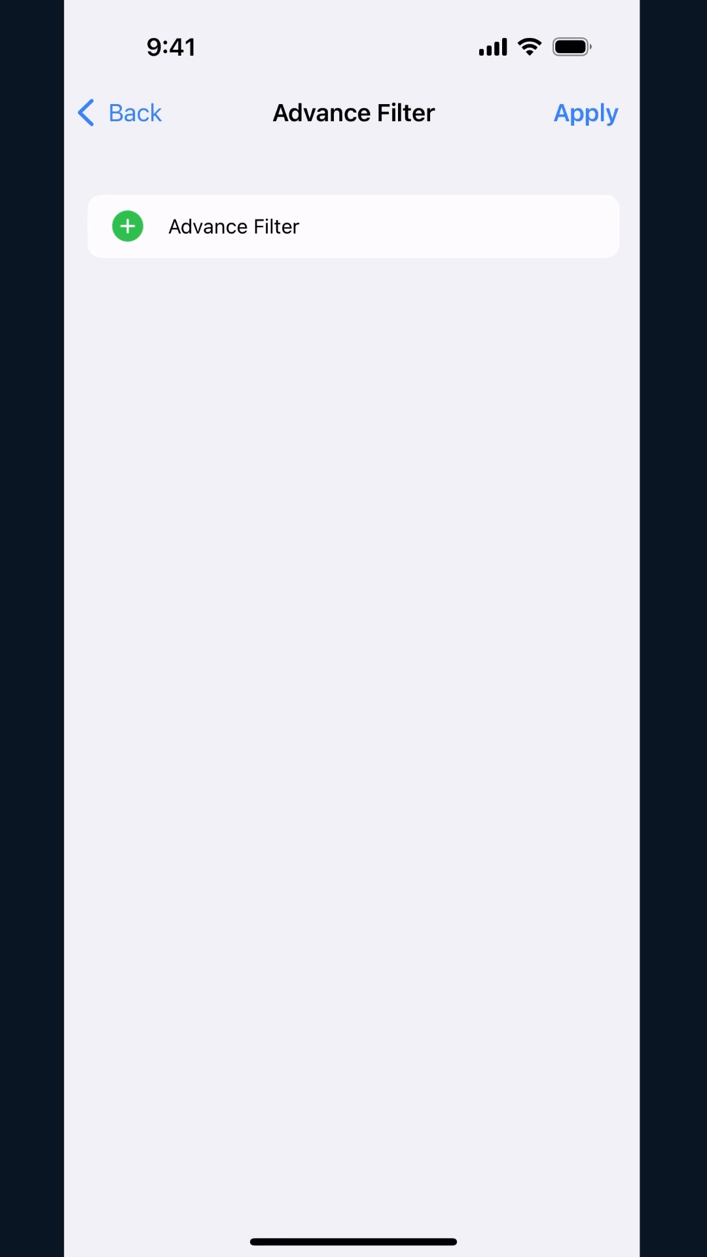
click(125, 225)
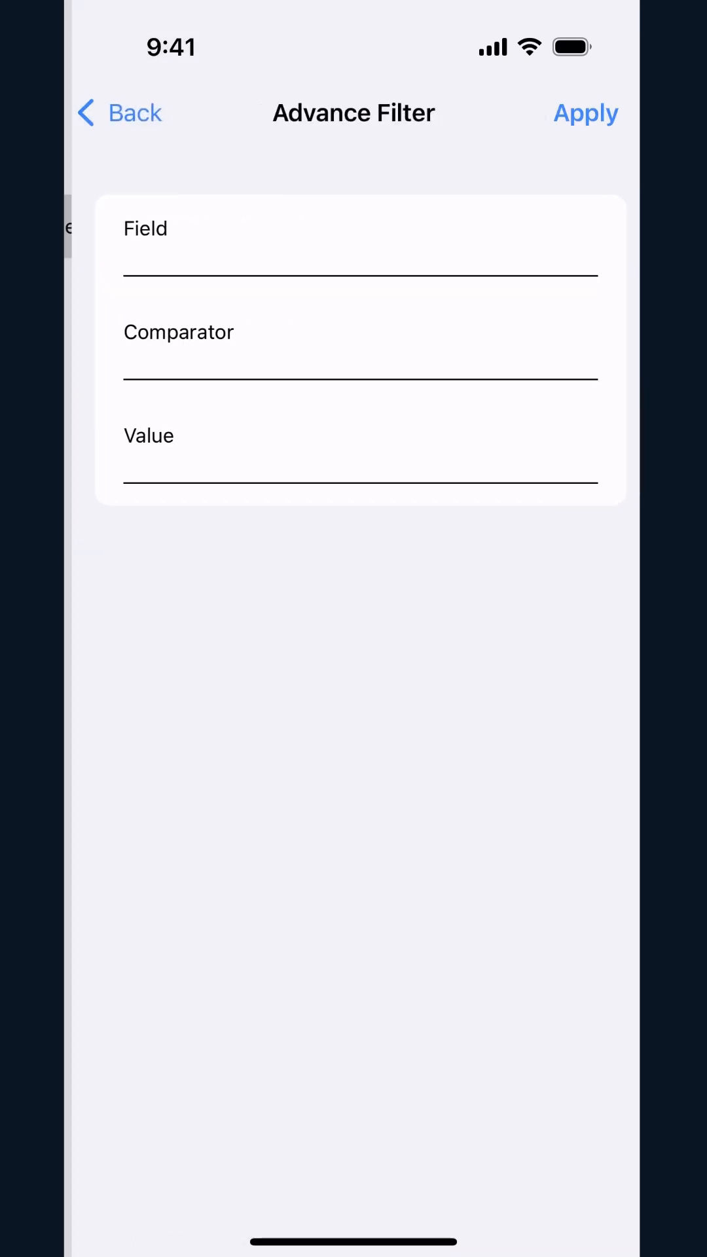
click(359, 237)
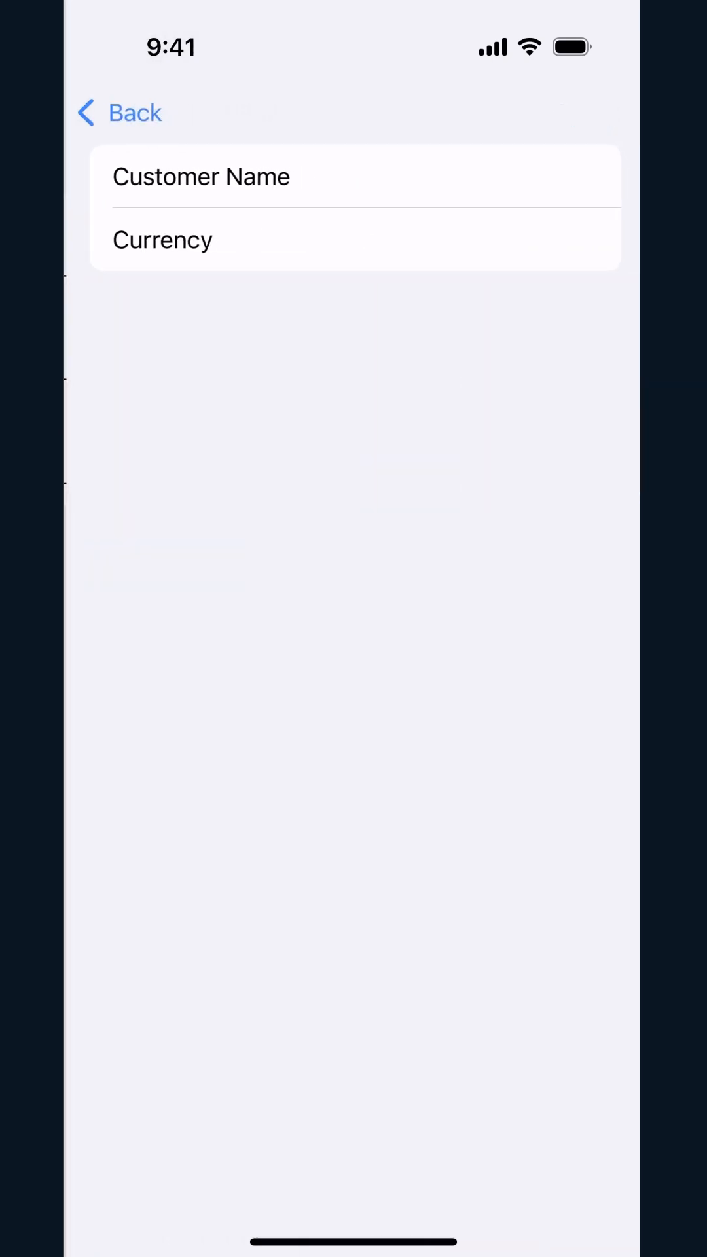
click(202, 177)
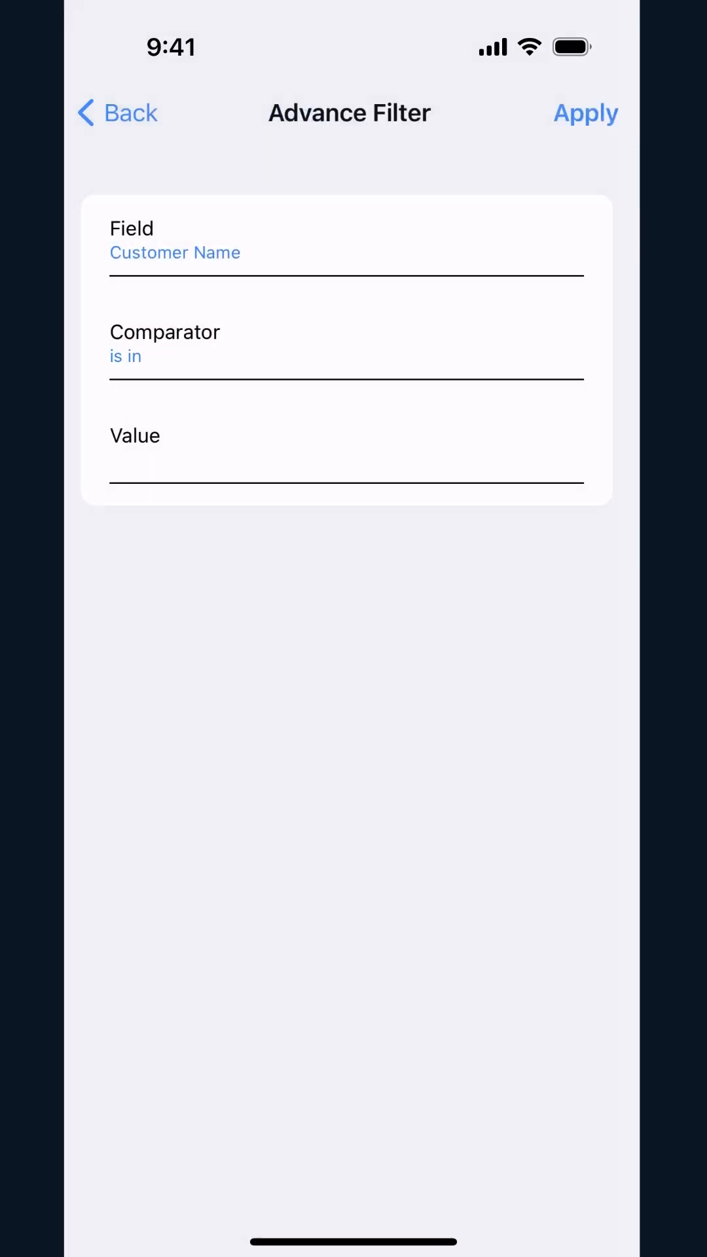
click(584, 112)
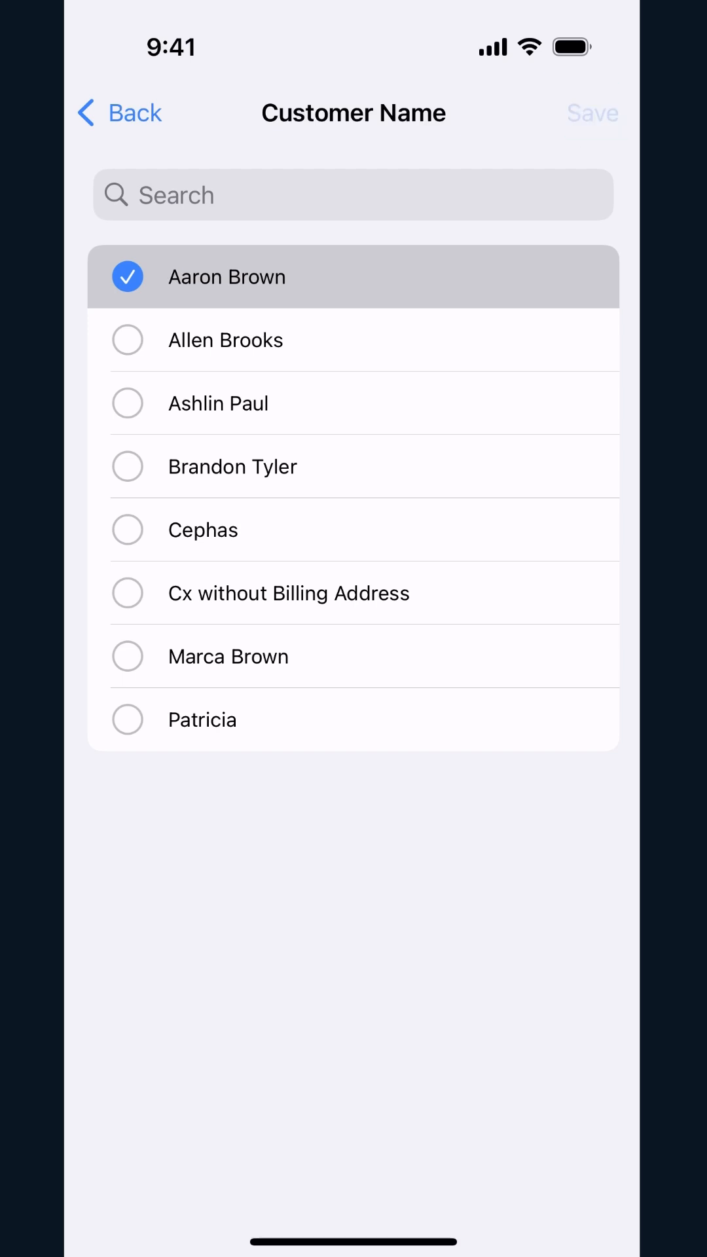
click(592, 113)
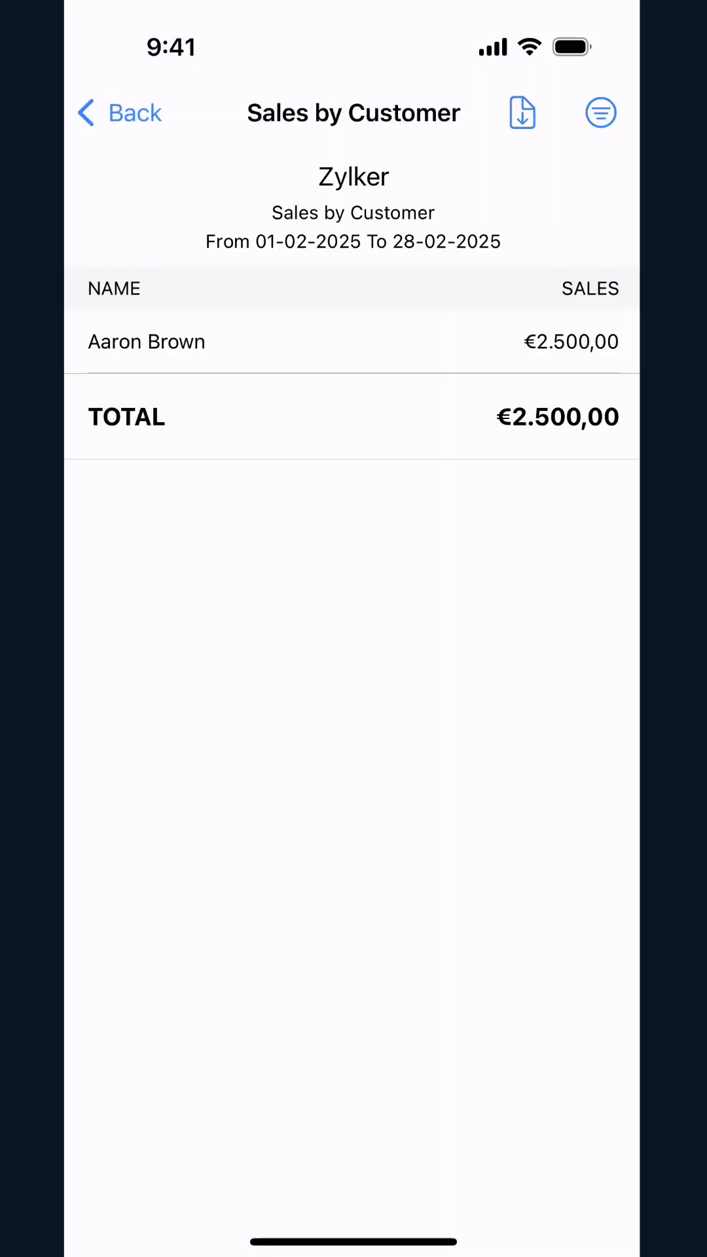
click(119, 112)
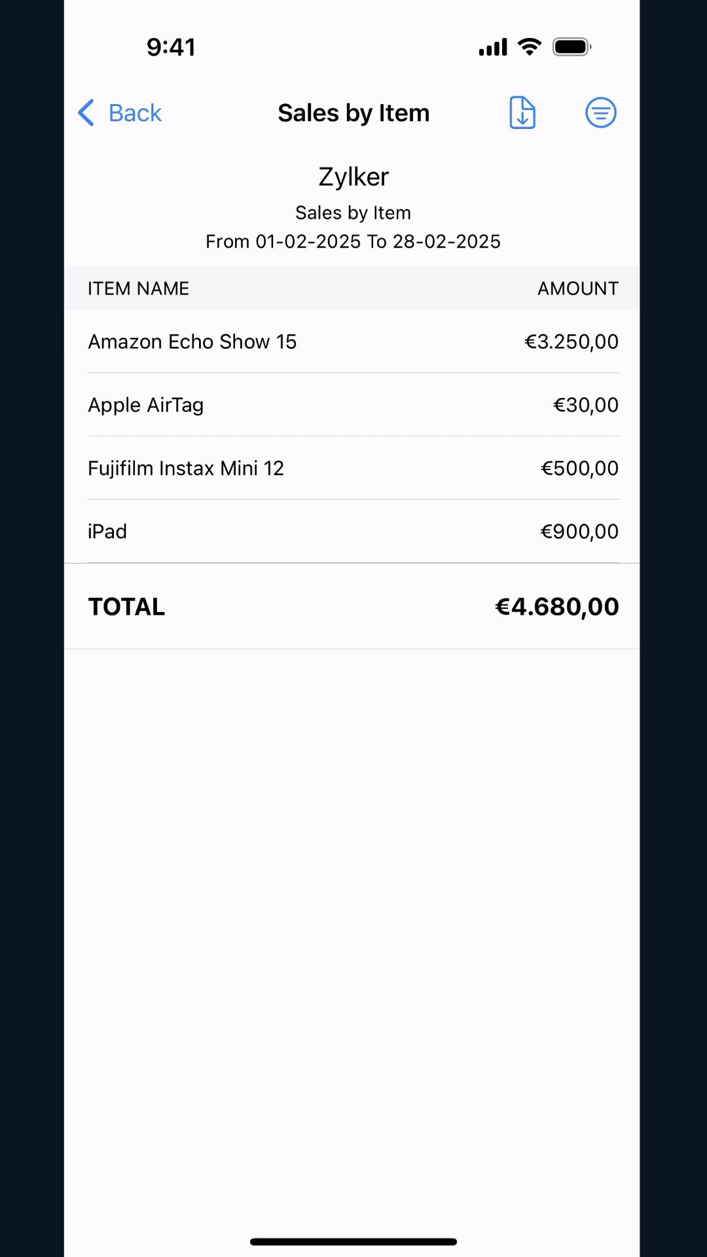
- Regenerate the Sales by Item report unfiltered (€4.680,00) and return to the Reports list
click(599, 113)
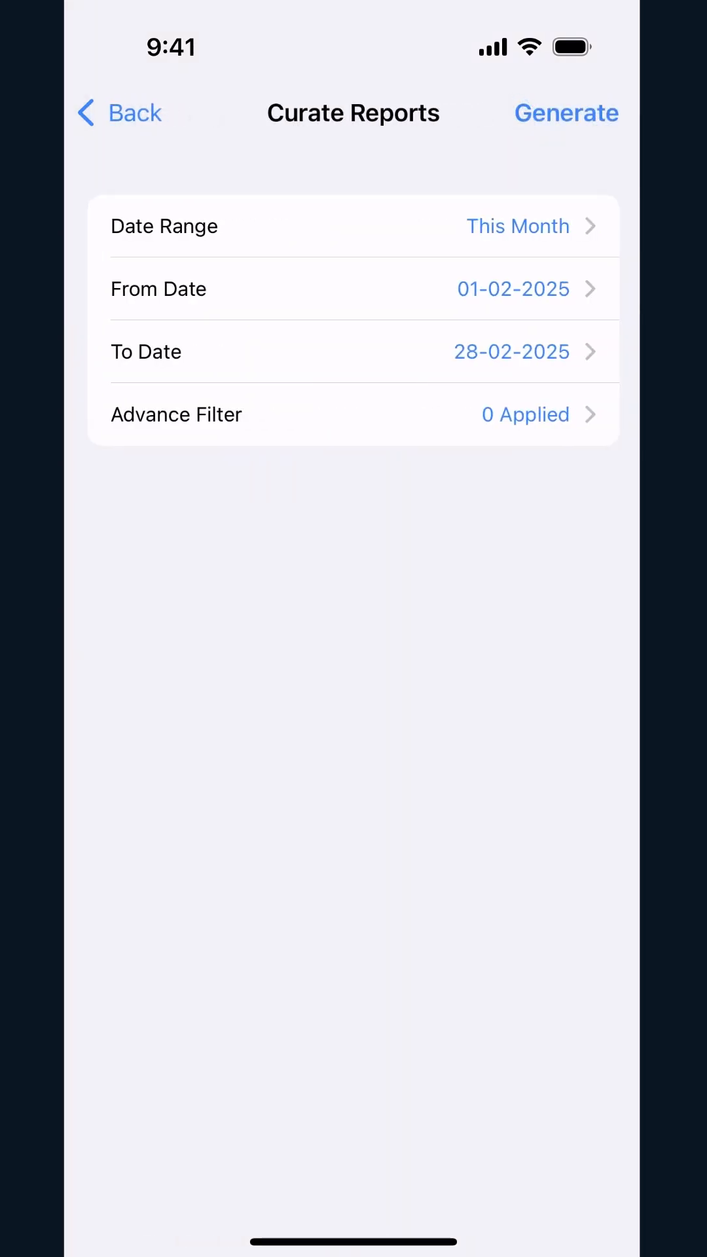
click(566, 113)
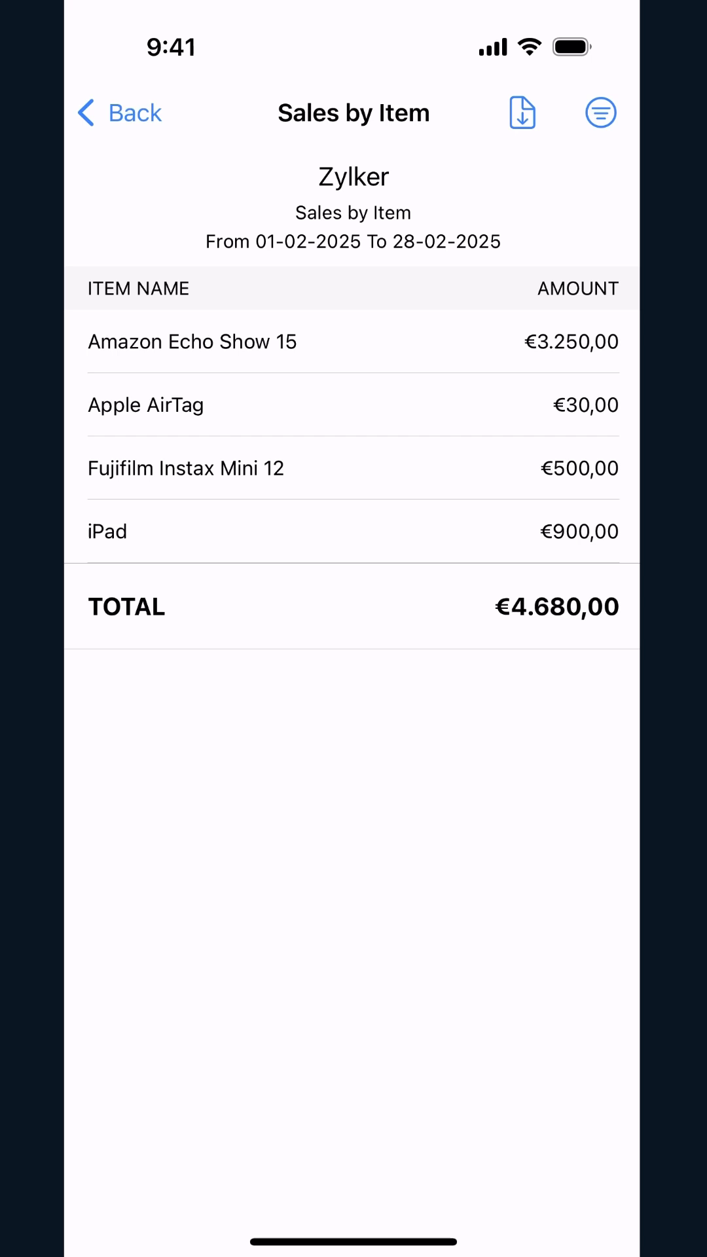
click(600, 112)
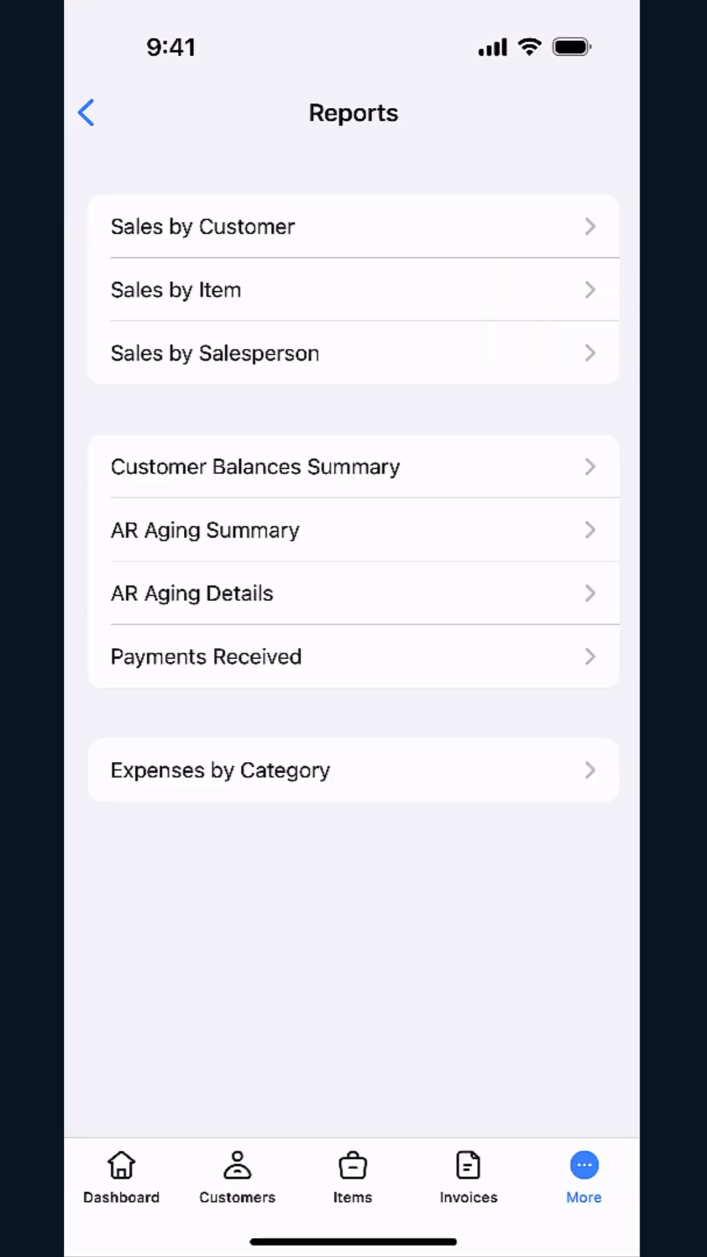
- View the Sales by Salesperson report (€60.480,00) and export it as Sales by Salesperson.pdf
click(214, 352)
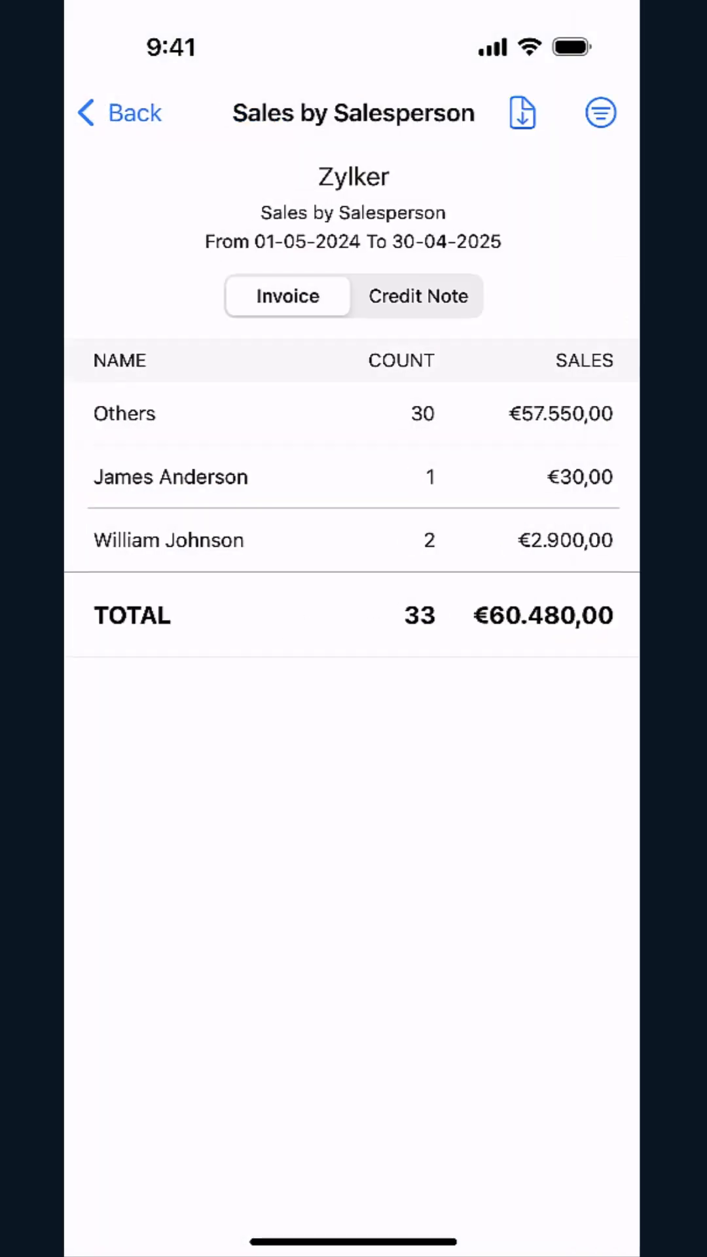
click(522, 113)
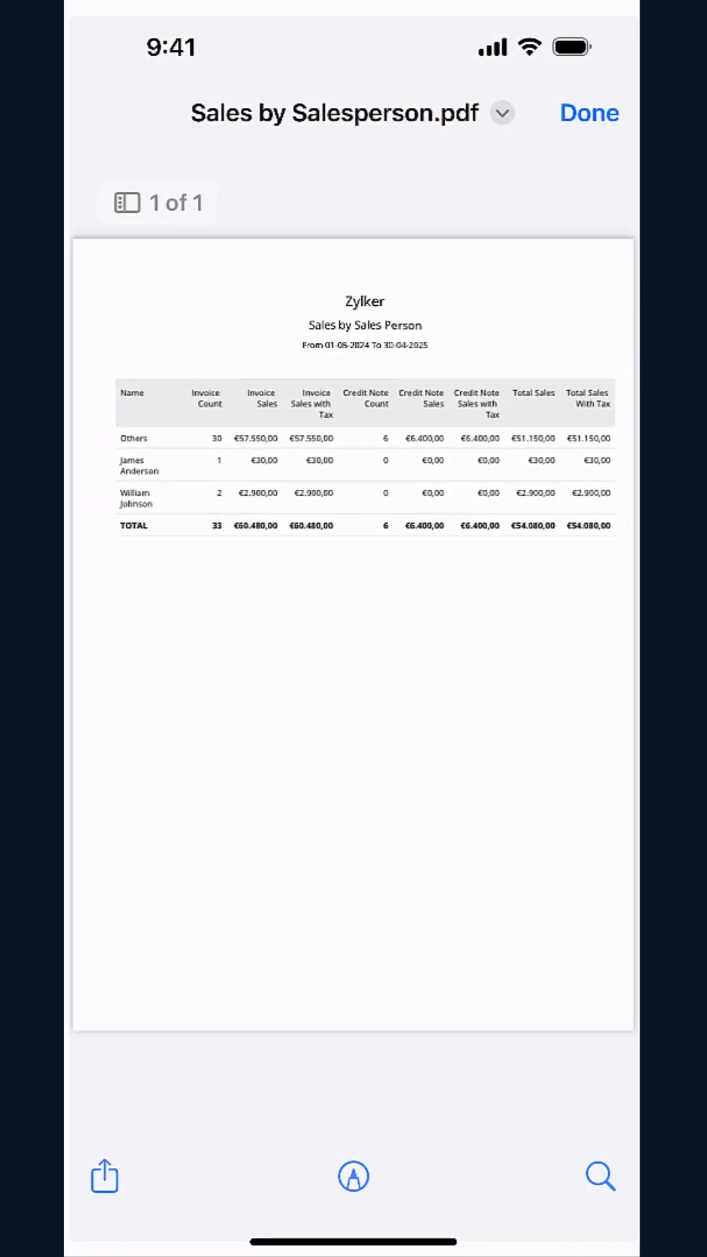